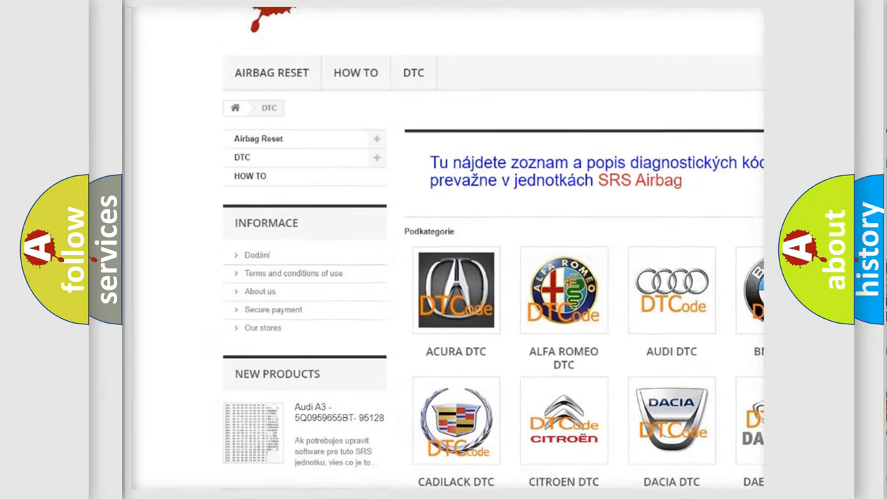
Step: Choose the Nissan DTC tile and browse its list of airbag trouble codes
scroll("down", 3)
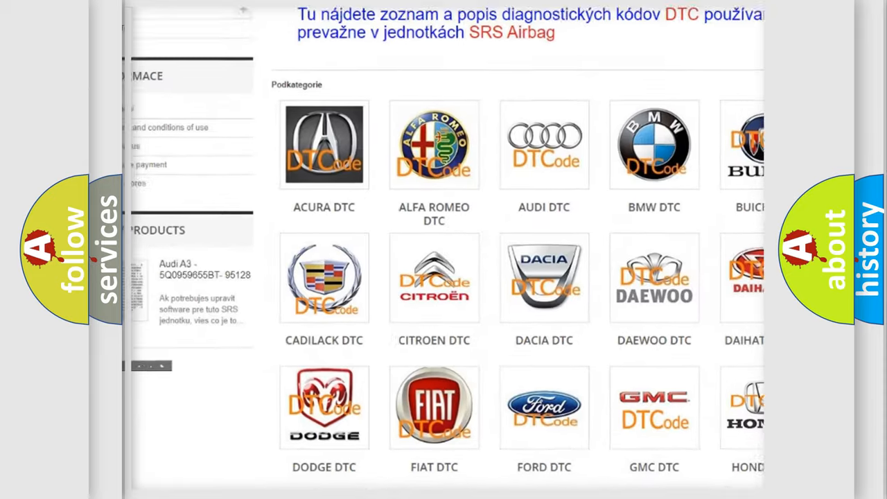
scroll("down", 3)
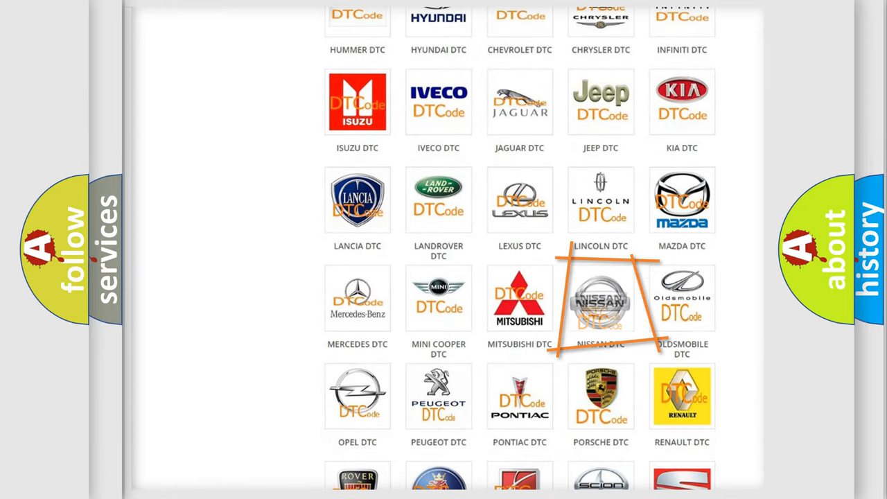
left_click(601, 302)
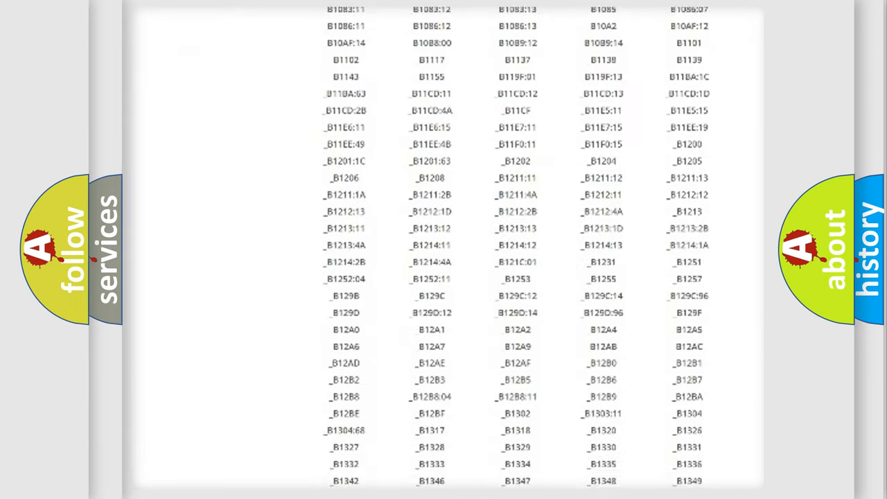
scroll("down", 3)
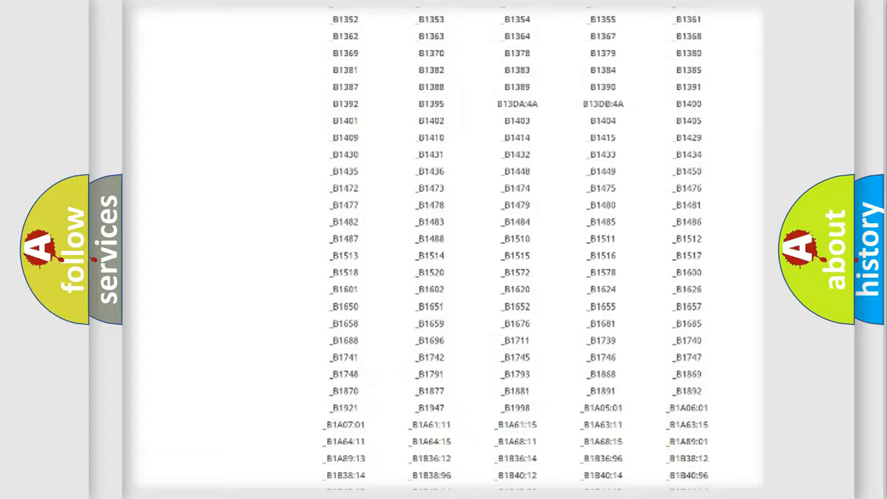